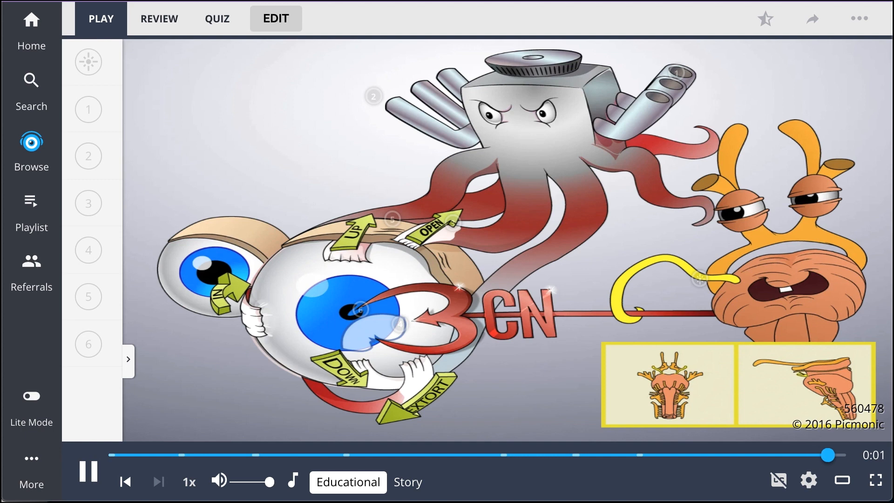
After the CN III Picmonic plays, open its QUIZ tab to question 1 of 6
click(88, 472)
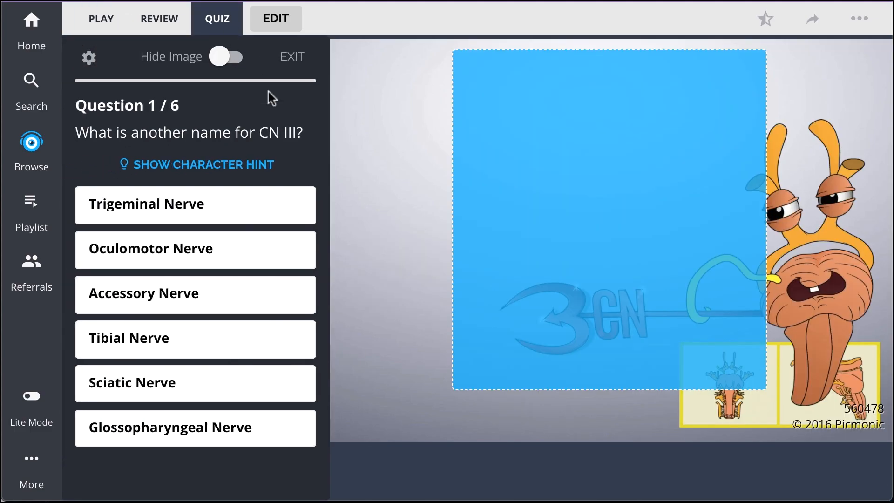
Answer quiz questions 1–3 (Oculomotor Nerve, Pupillary Constriction, a Q3 choice), then open Browse's Content Library
click(195, 249)
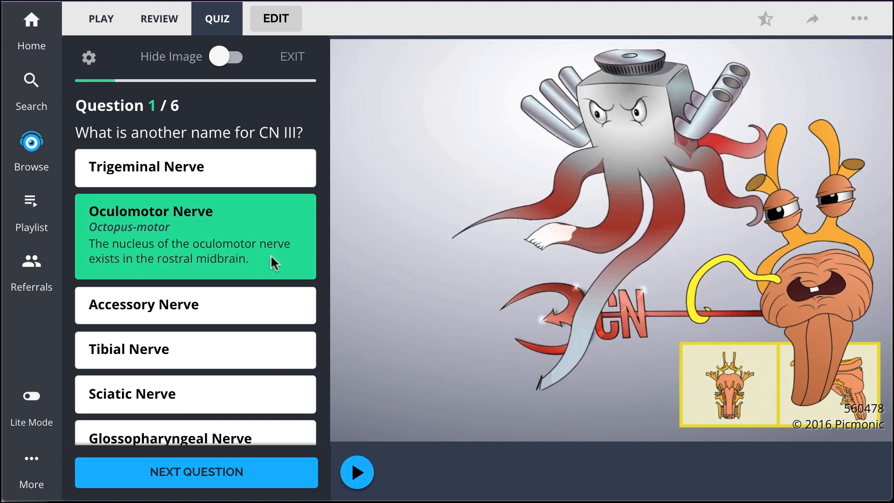
click(195, 472)
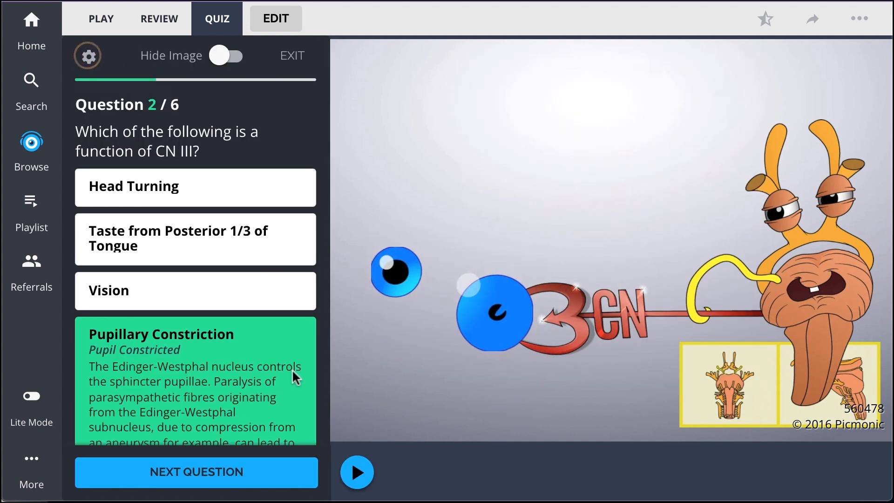
click(195, 472)
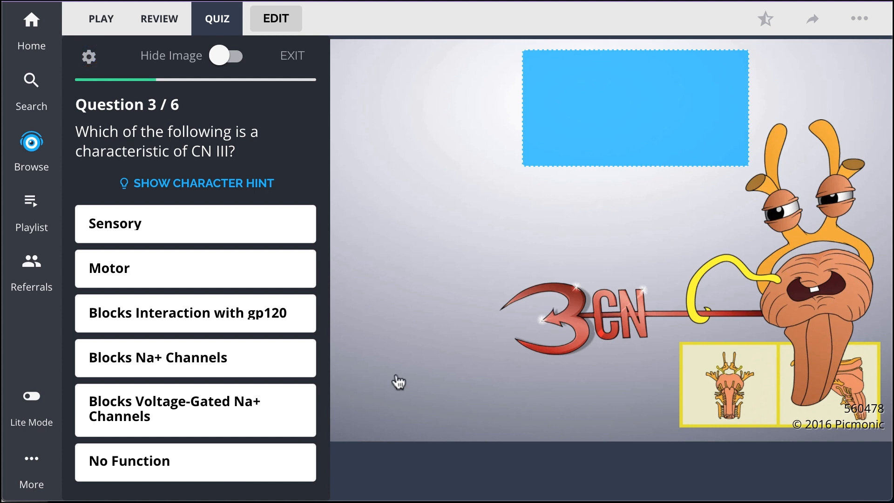
click(195, 268)
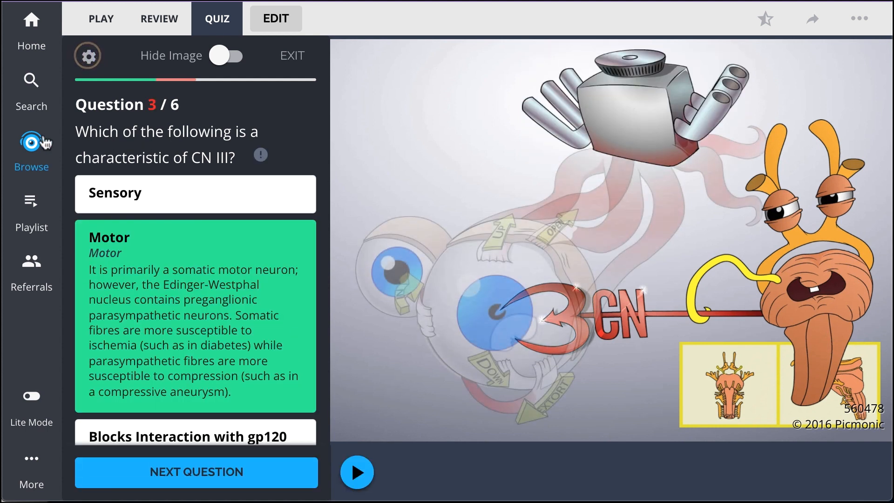
click(31, 150)
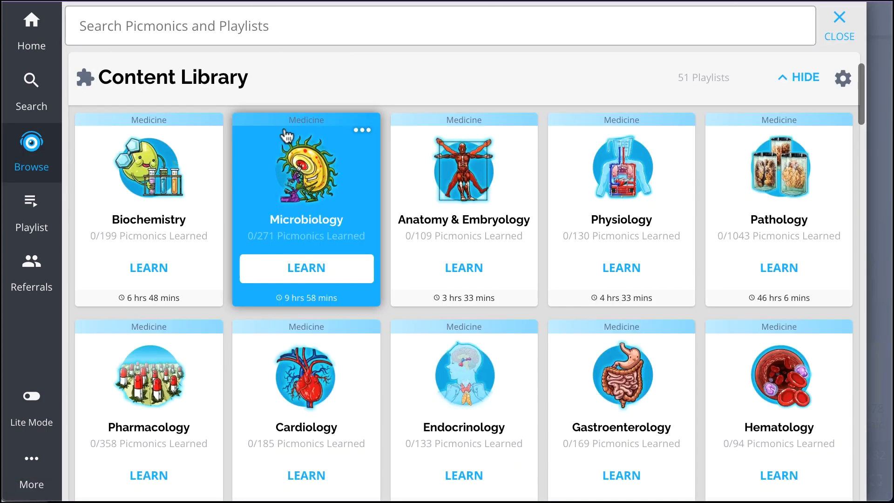
Scroll the Cranial Nerves playlist down to CN IX, then start a Respiratory Alkalosis Assessment quiz
scroll(down, 3)
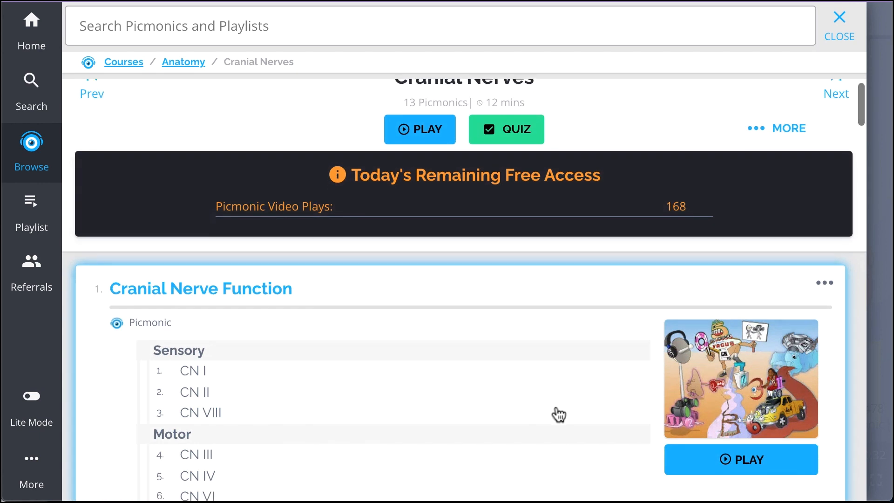
scroll(down, 3)
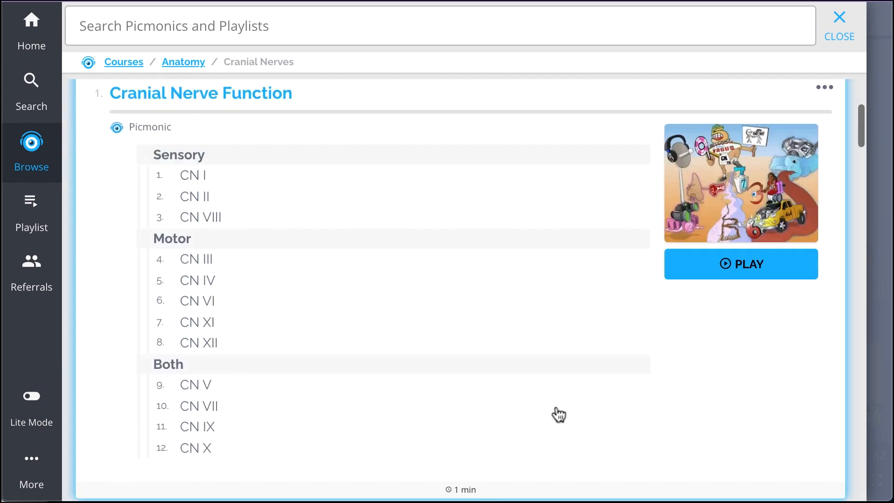
scroll(down, 3)
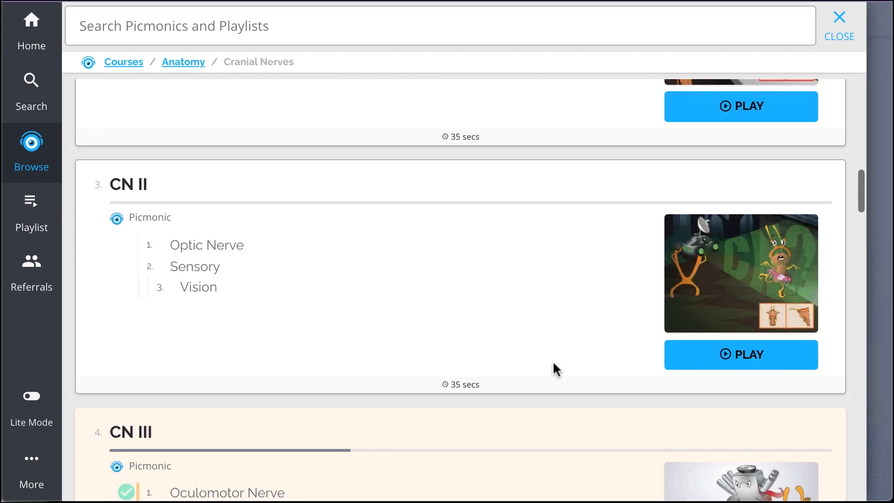
scroll(down, 3)
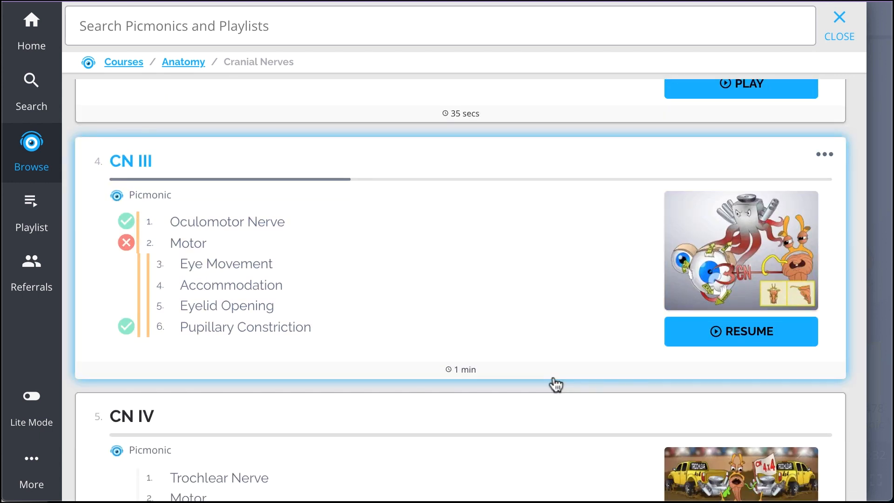
scroll(down, 3)
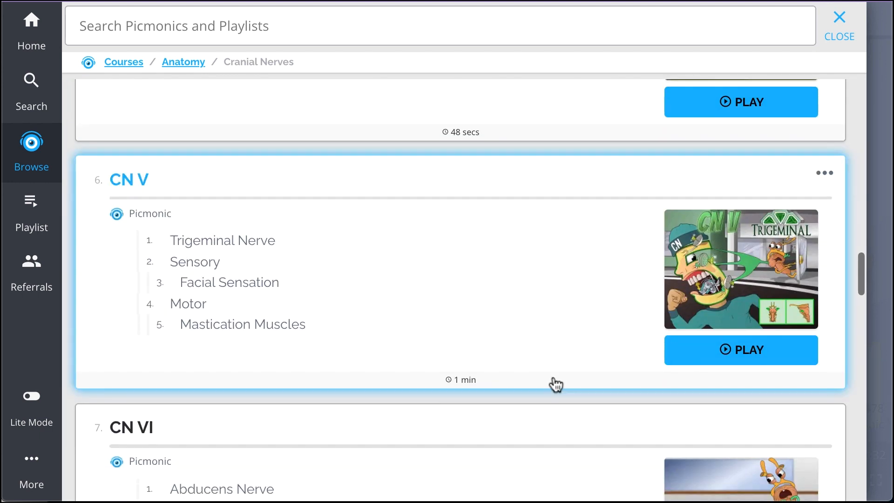
scroll(down, 3)
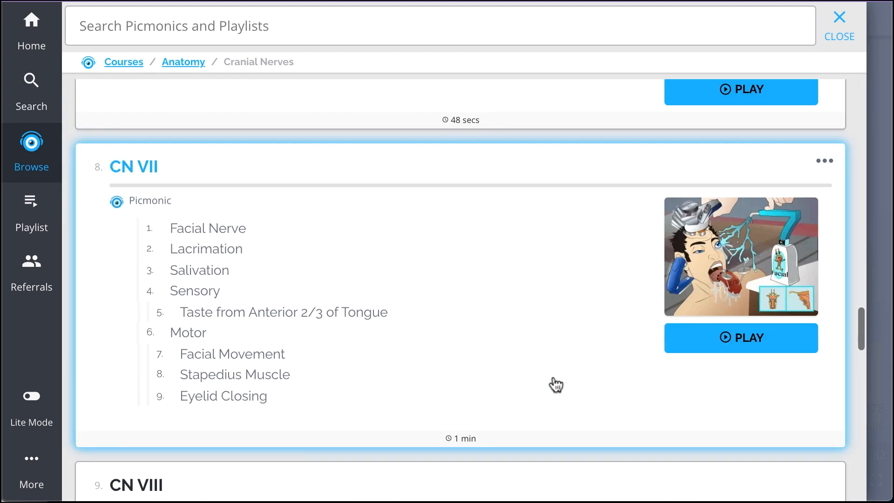
scroll(down, 3)
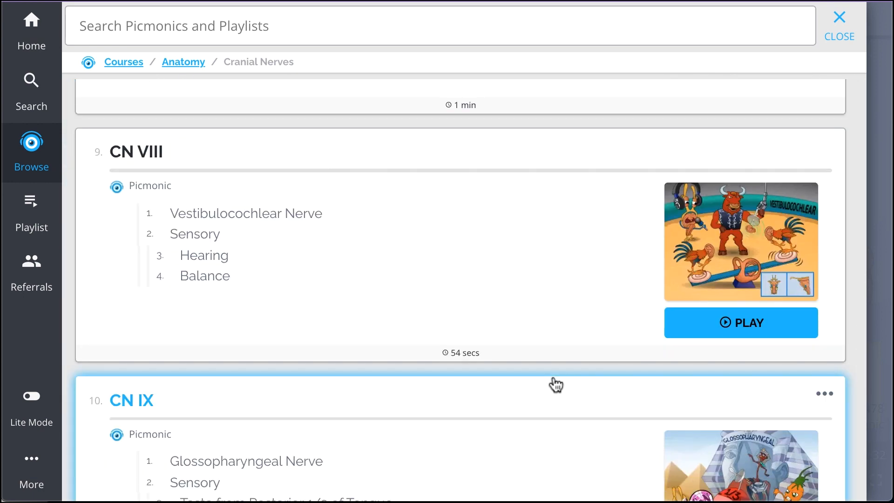
click(740, 322)
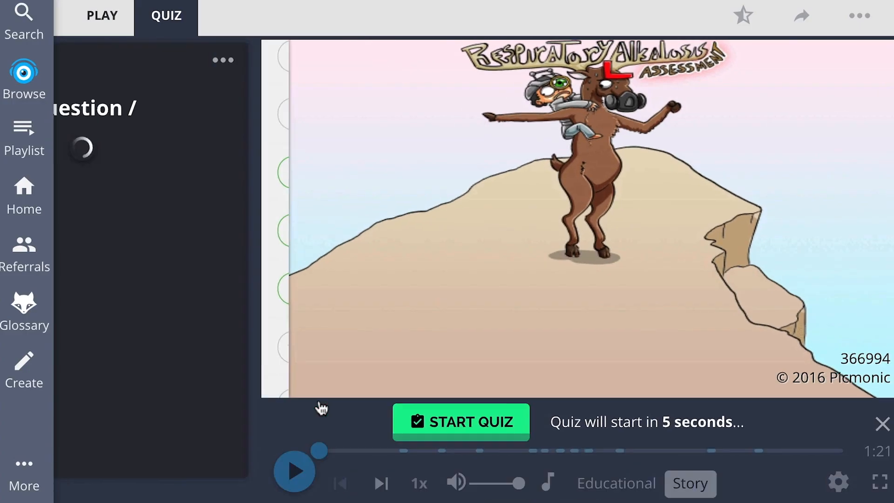